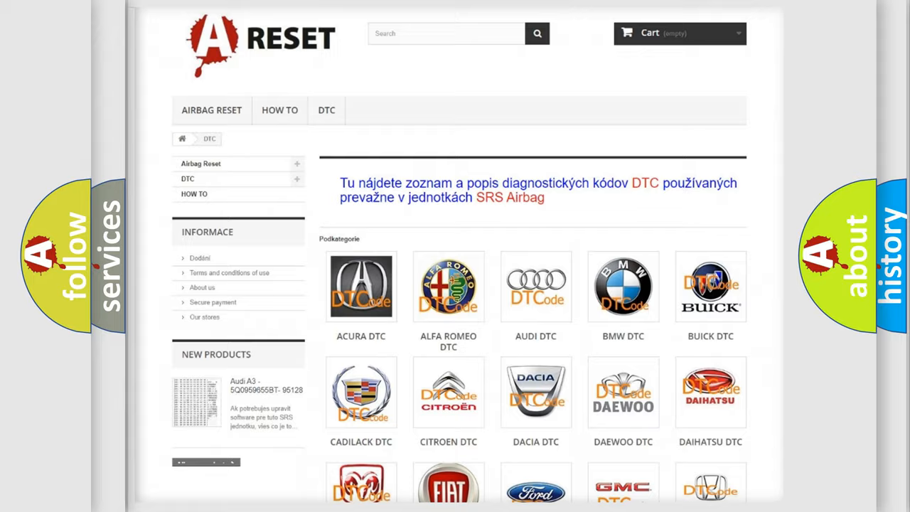
Step: Choose the CHRYSLER DTC tile from the brand grid to list its trouble codes
scroll(down, 3)
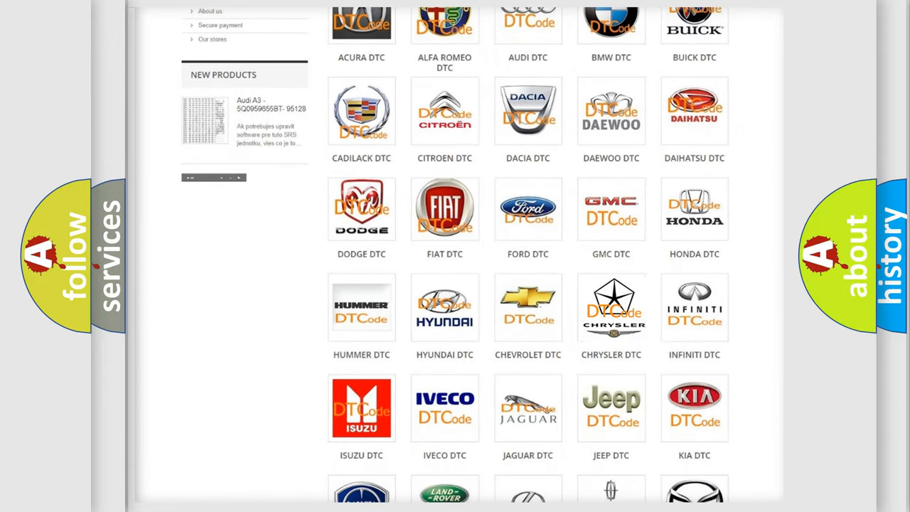
click(611, 308)
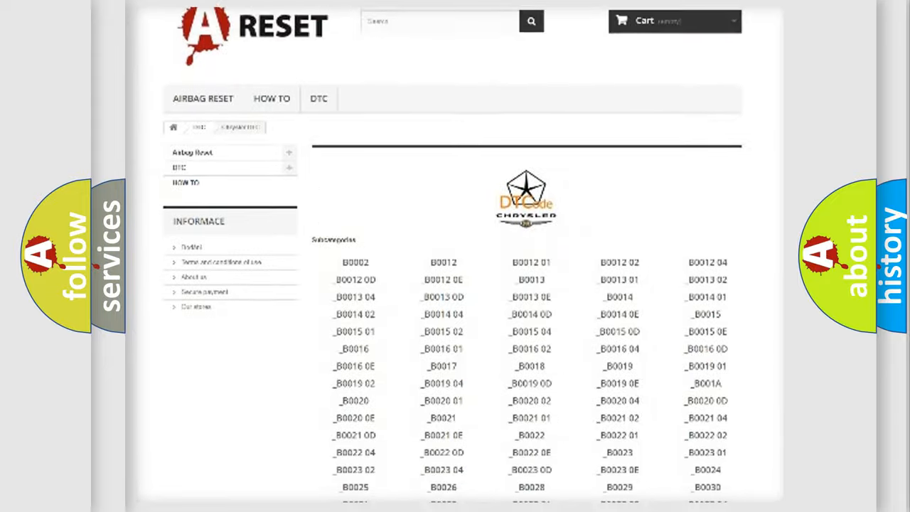
scroll(down, 3)
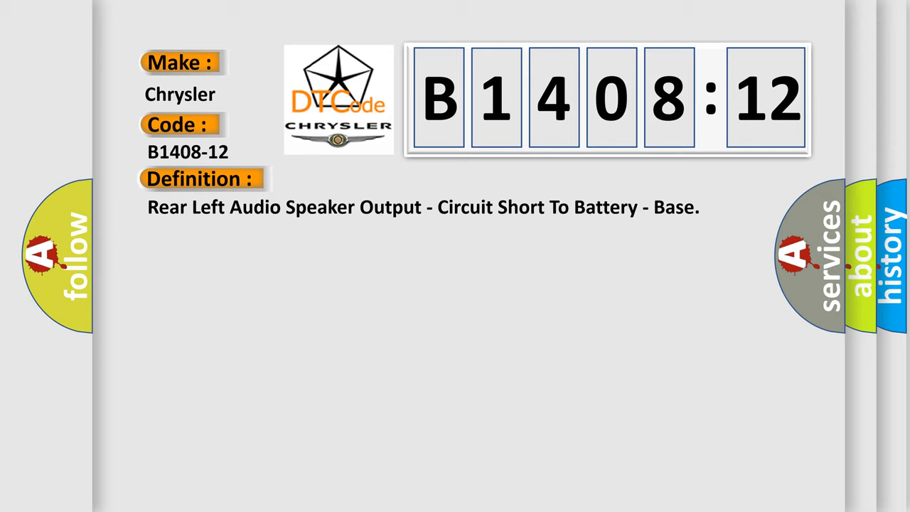
Step: Reveal the Description and Cause sections for B1408-12: rear speaker circuits shorted to voltage
click(370, 179)
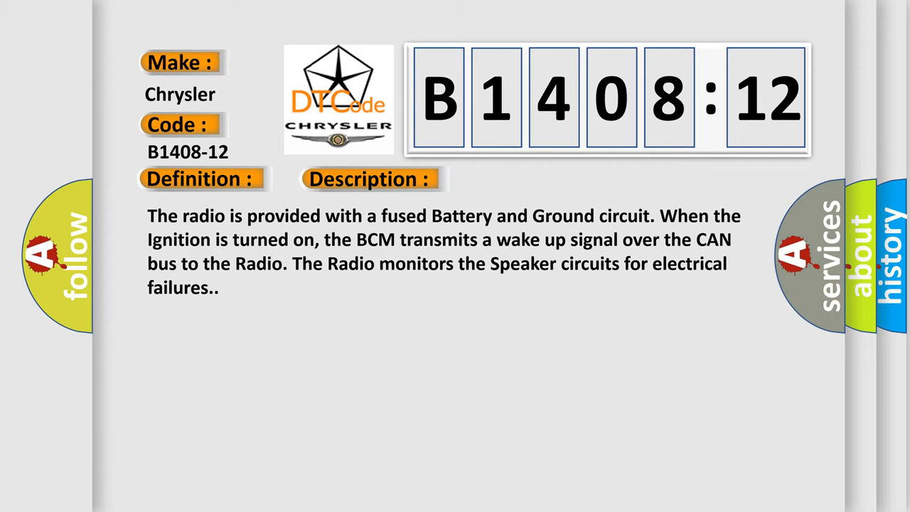
click(523, 180)
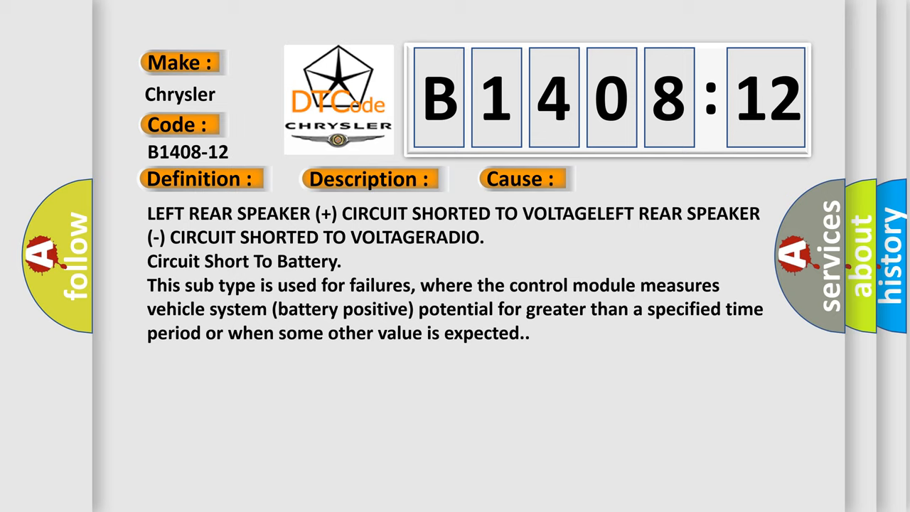